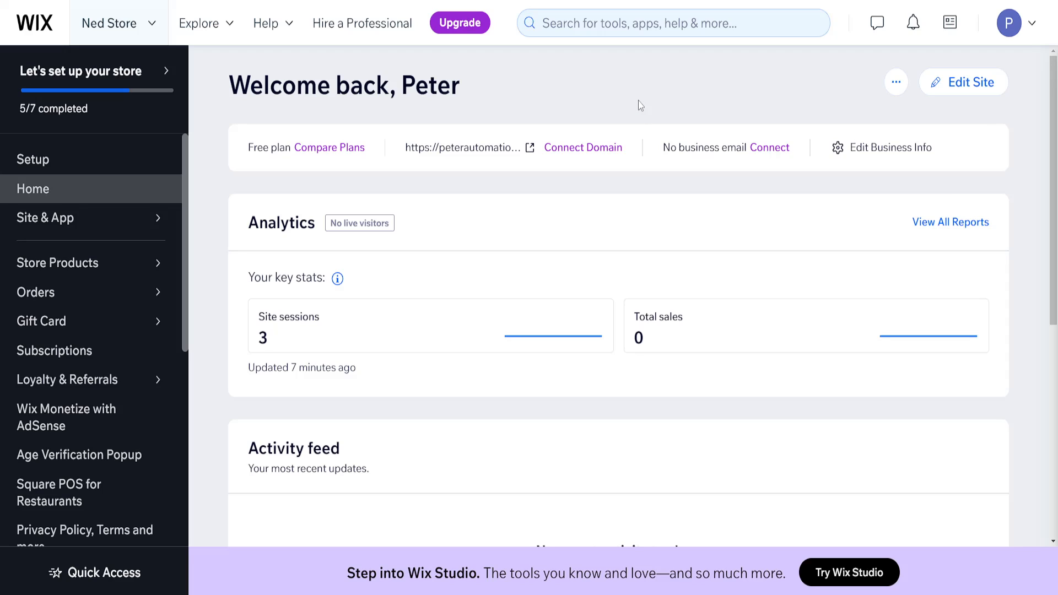
pyautogui.moveTo(201, 209)
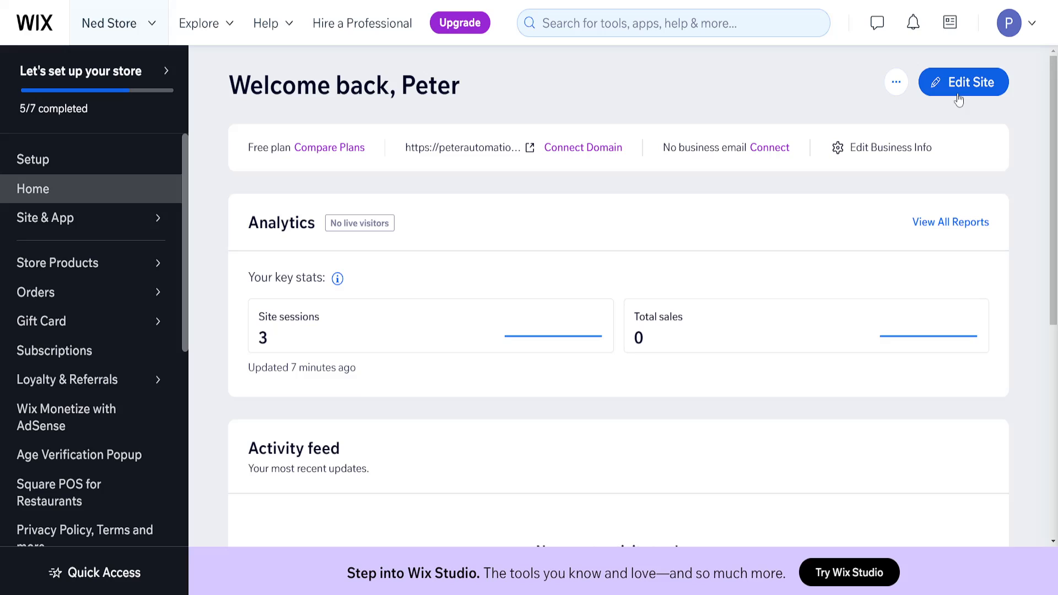
# - Open the Ned Store site in the Wix Editor from the dashboard
pyautogui.click(963, 81)
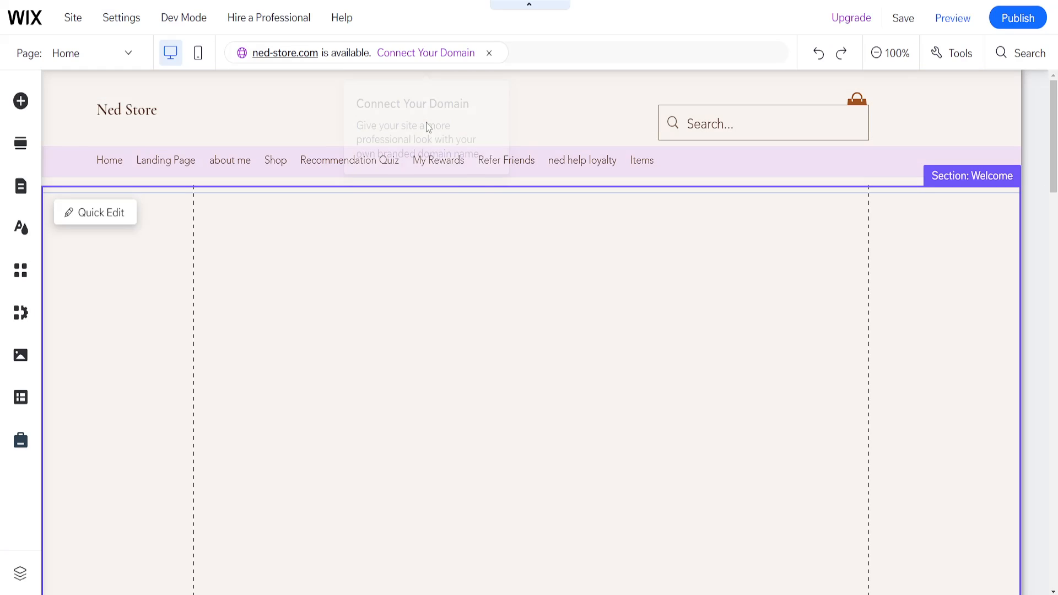
# - Create a new test site from the Site menu, confirming the old test site is replaced
pyautogui.click(574, 350)
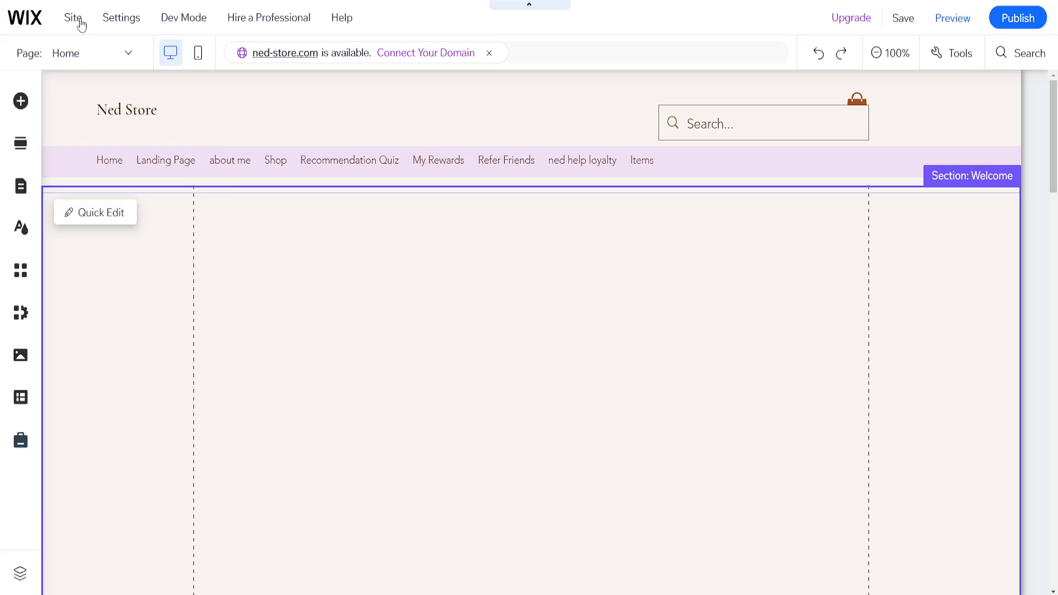
pyautogui.click(72, 18)
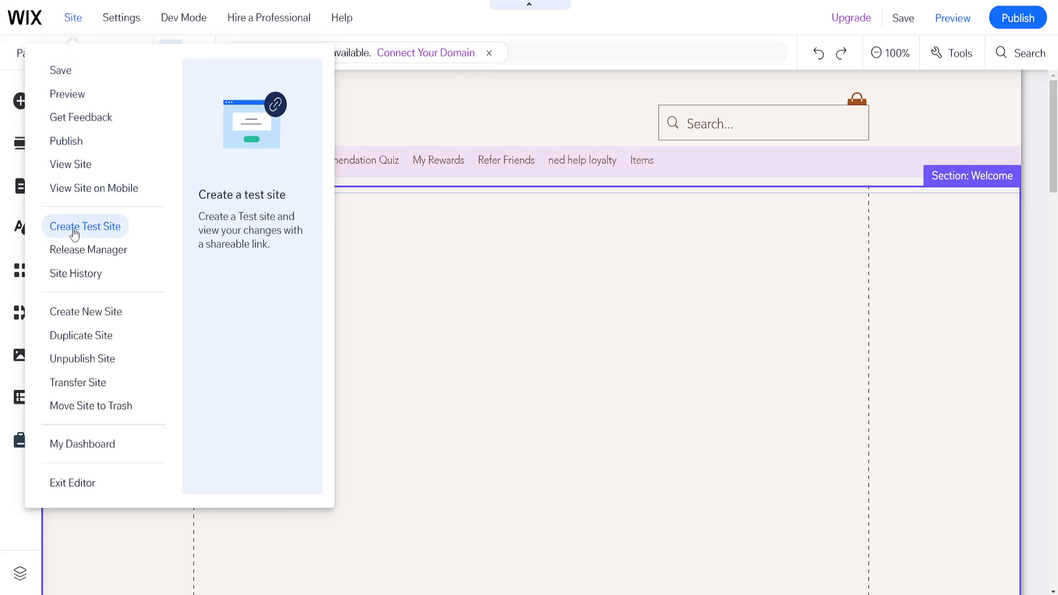
pyautogui.click(86, 226)
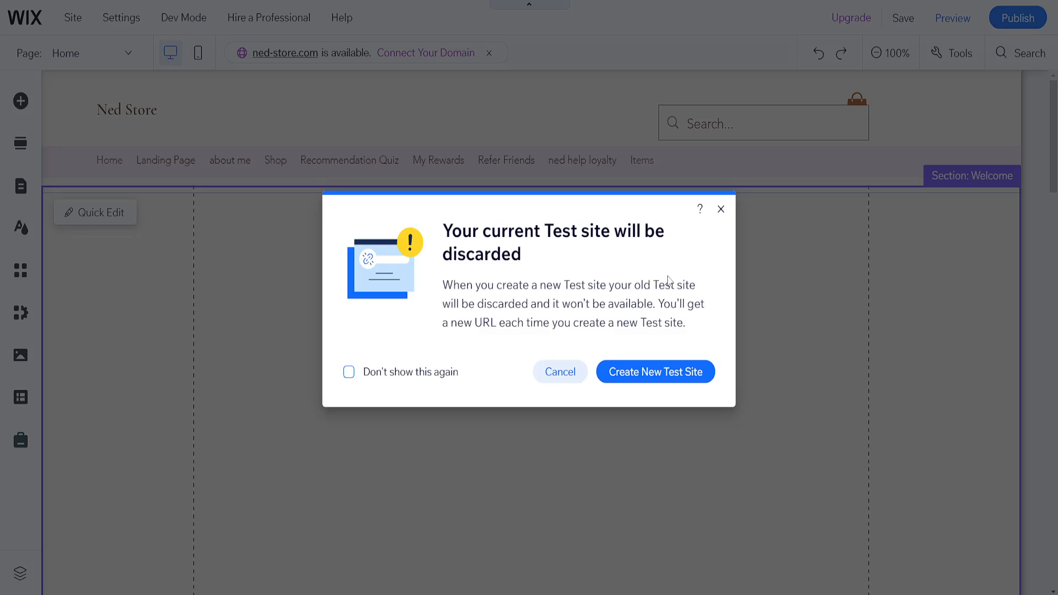
pyautogui.moveTo(547, 249)
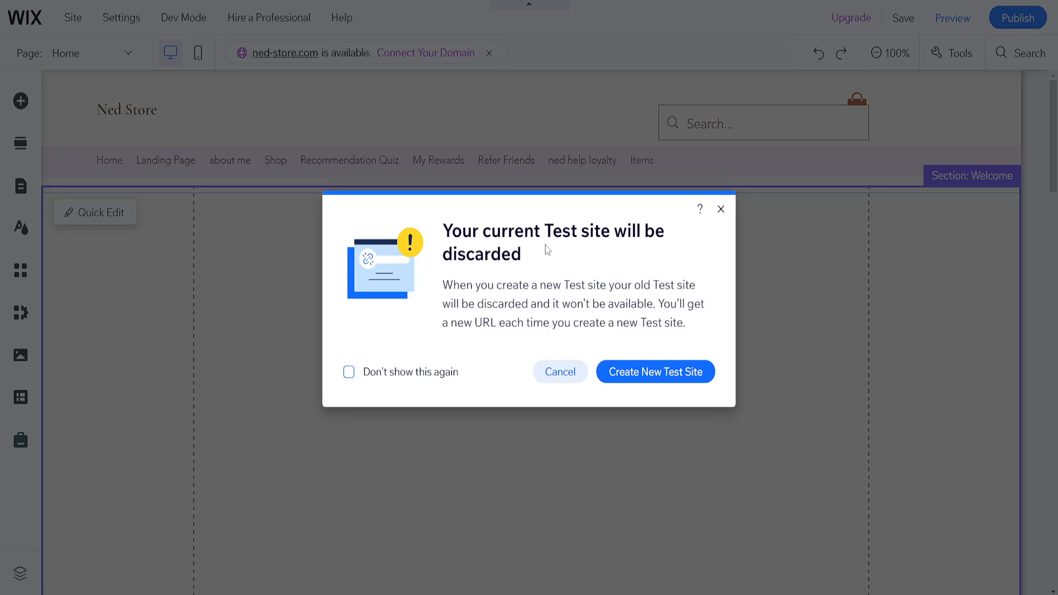
pyautogui.moveTo(642, 283)
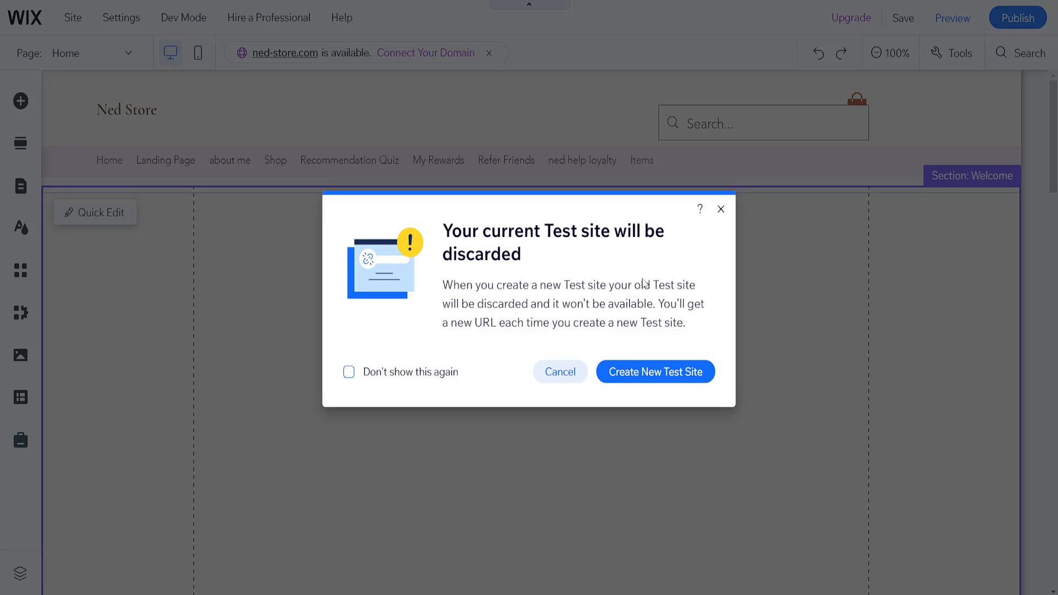
pyautogui.click(653, 371)
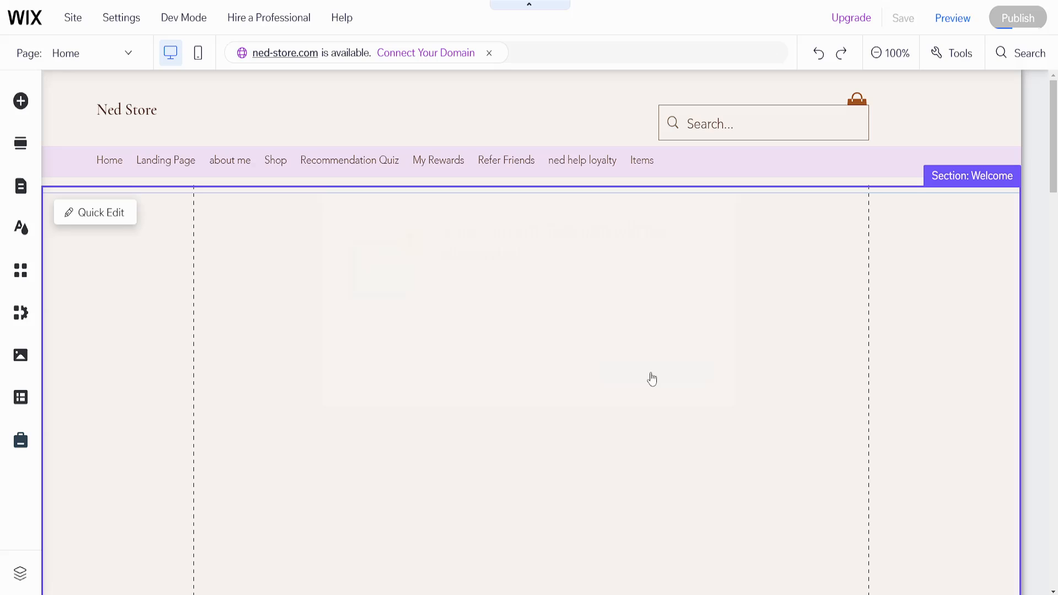
# - Wait through the Test Site Created dialog until the shareable test URL appears
pyautogui.click(1015, 17)
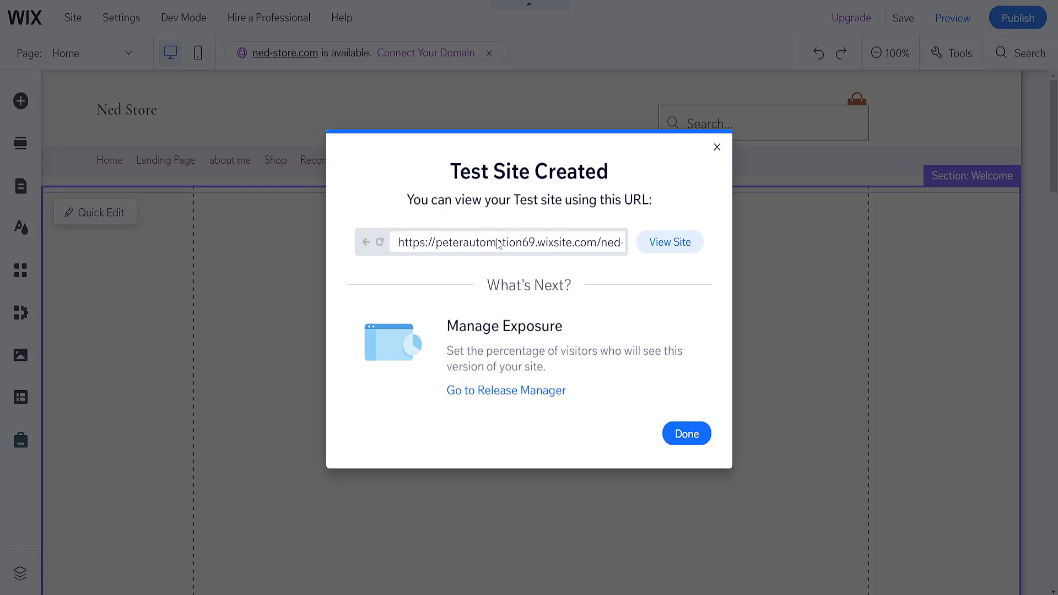
pyautogui.click(669, 241)
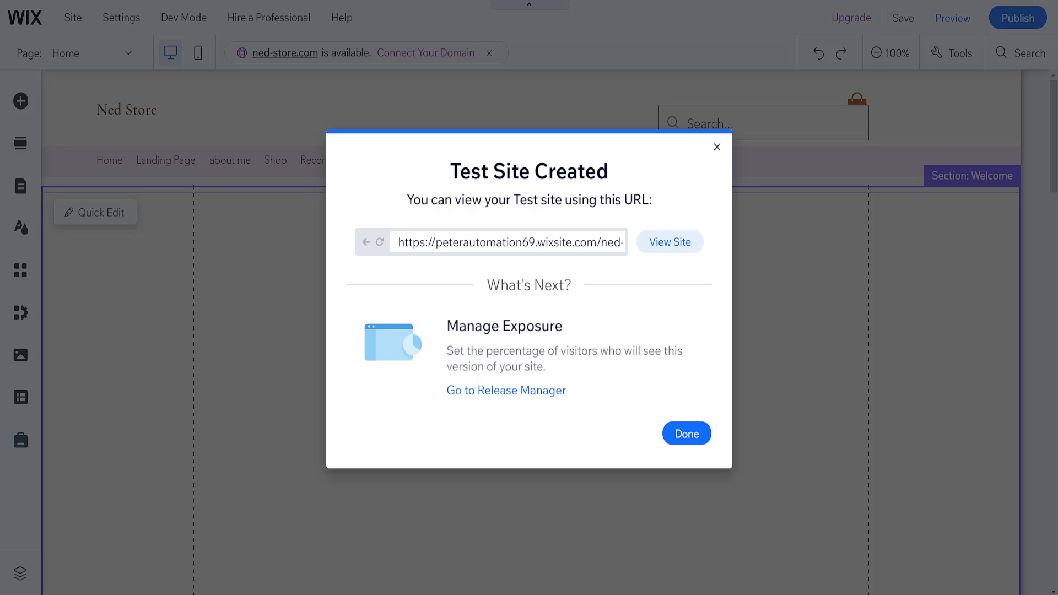
pyautogui.moveTo(451, 335)
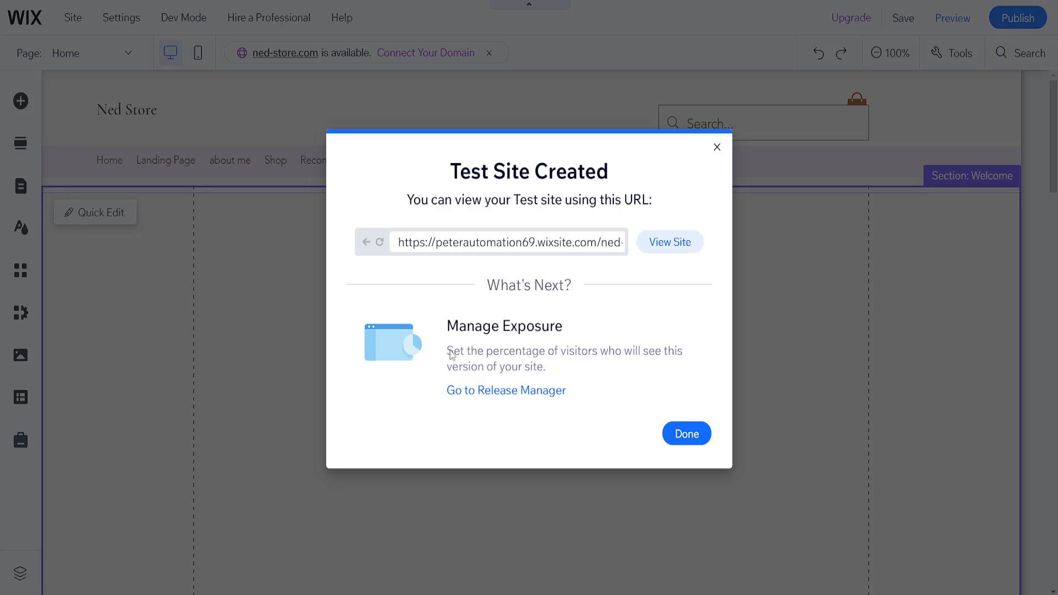
pyautogui.moveTo(633, 357)
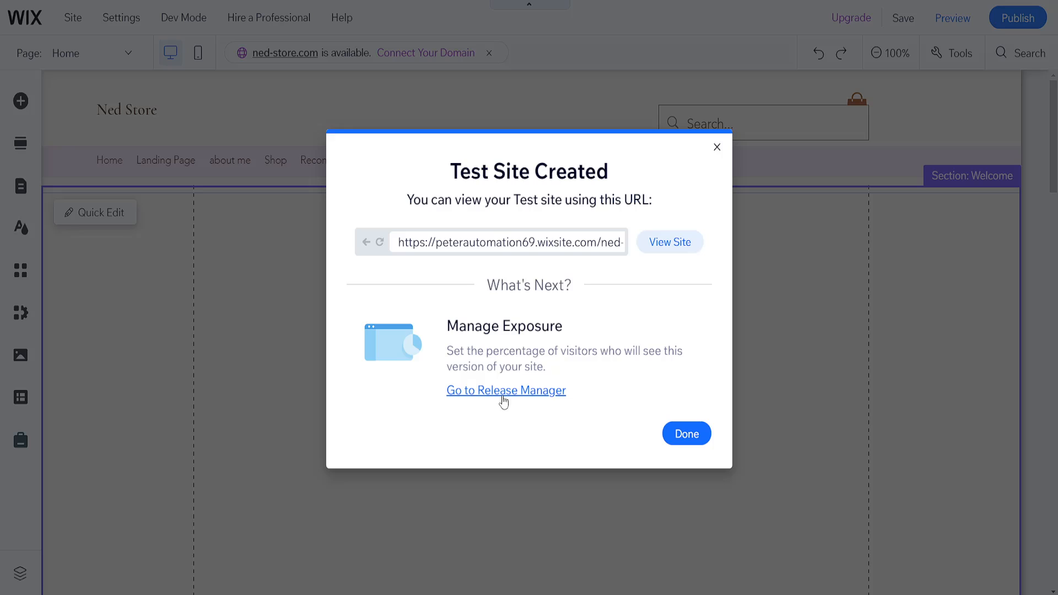
# - Go to Release Manager and locate the test version listed at 0% exposure
pyautogui.click(505, 390)
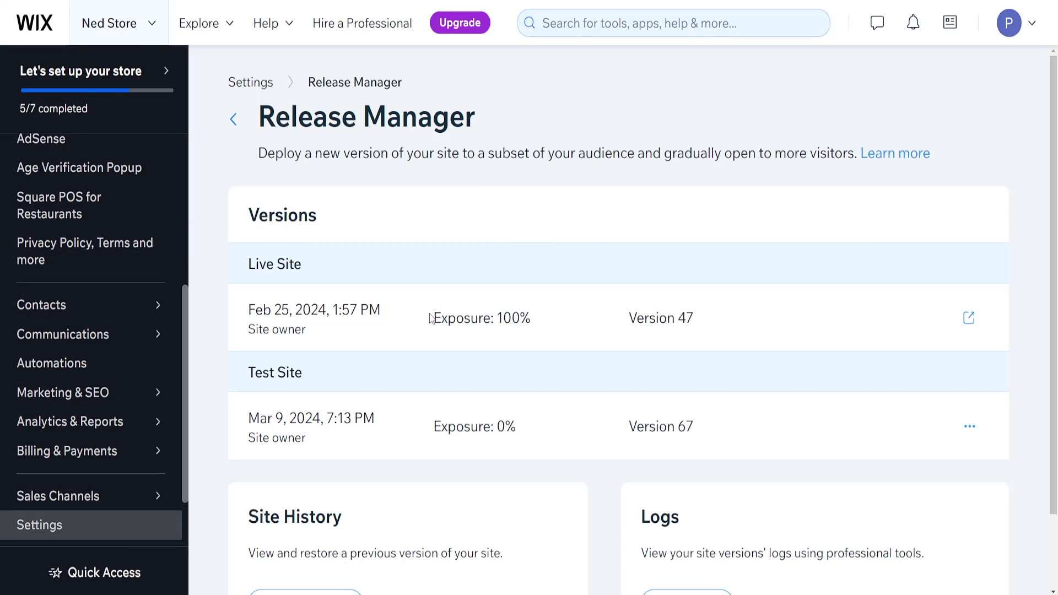
pyautogui.scroll(-3)
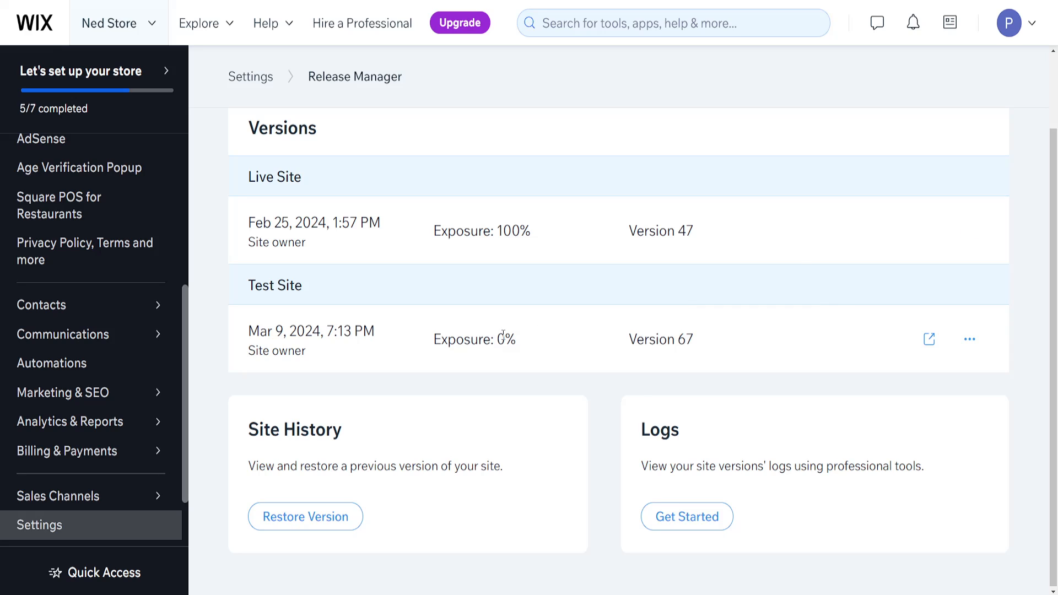
pyautogui.doubleClick(504, 339)
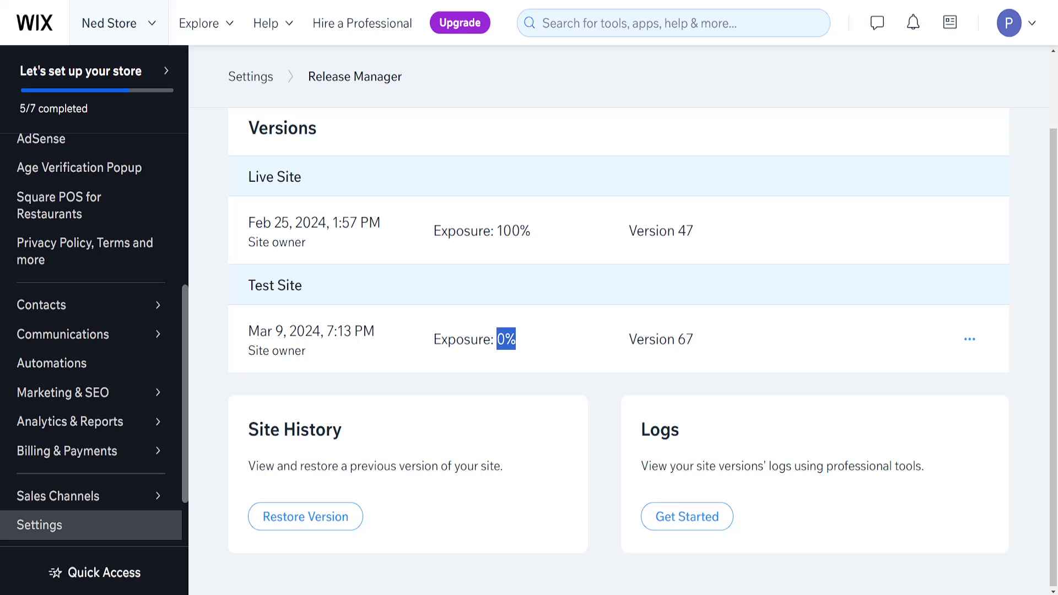
pyautogui.moveTo(530, 344)
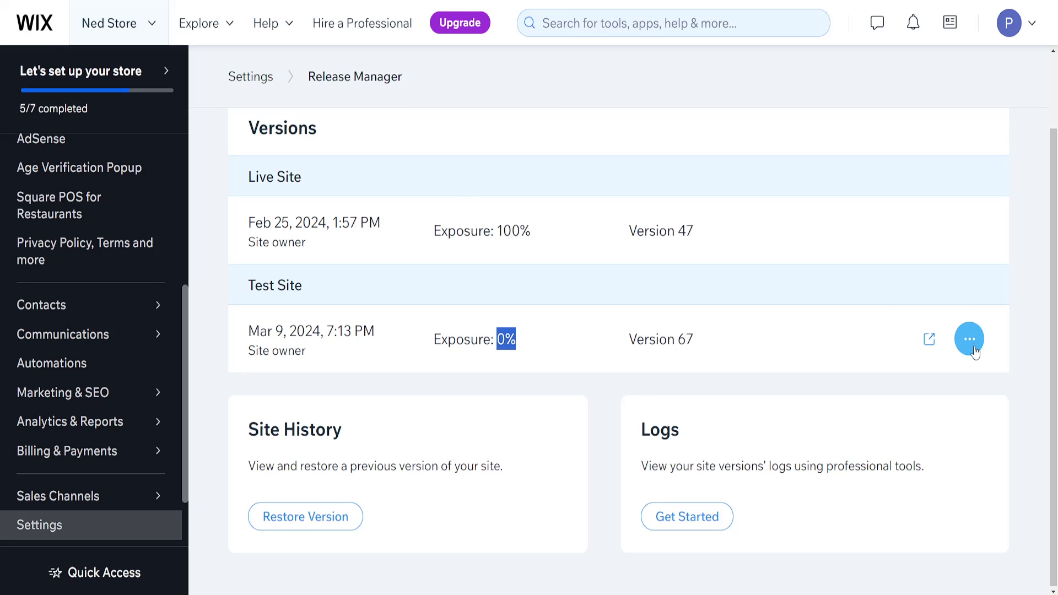
# - Set the test version's exposure to 15%, leaving the live site at 85%, and save
pyautogui.click(970, 338)
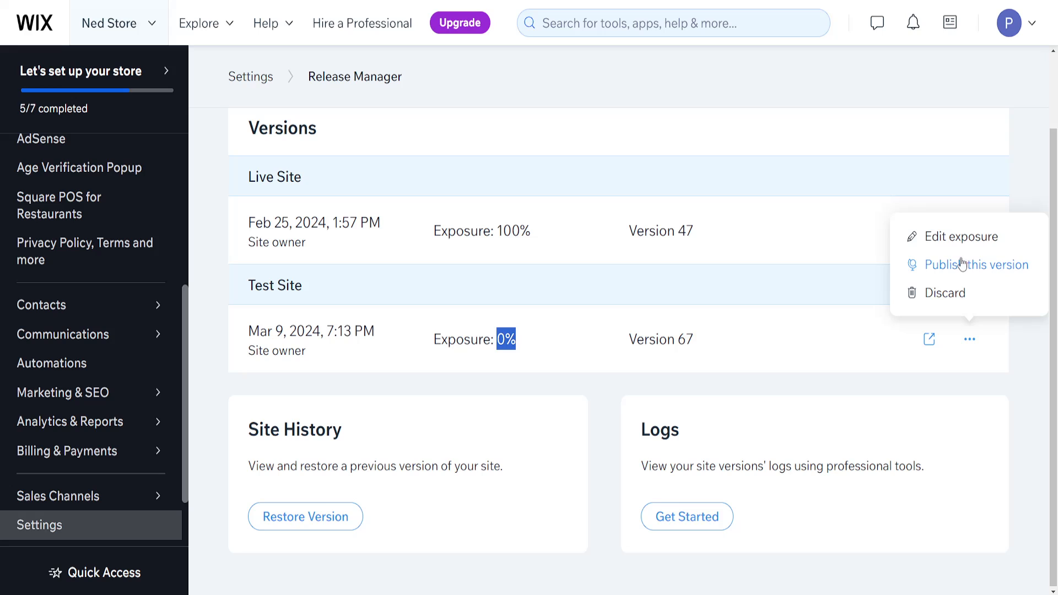
pyautogui.click(960, 236)
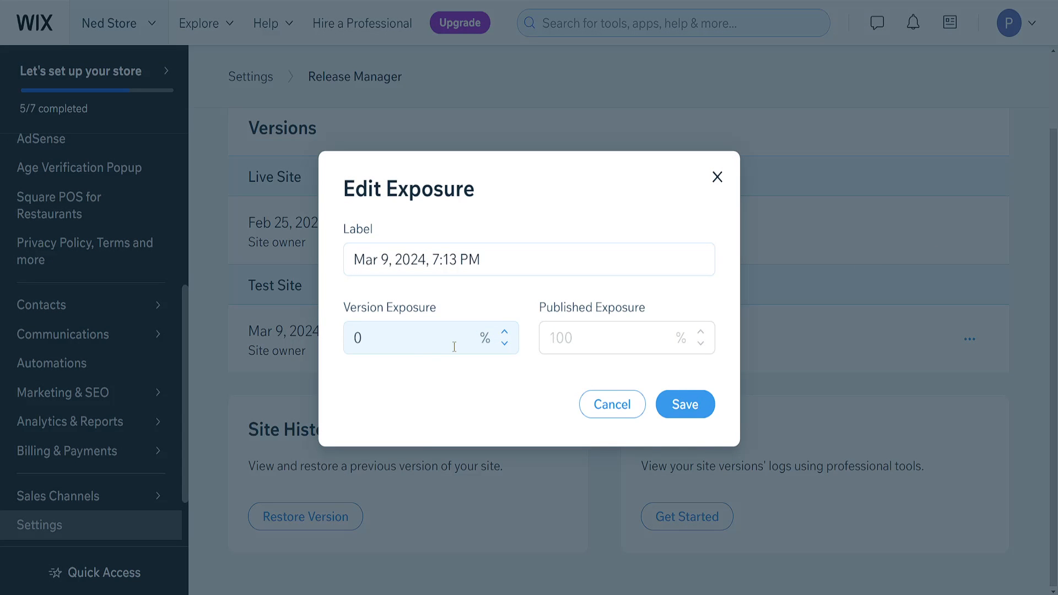
pyautogui.click(418, 337)
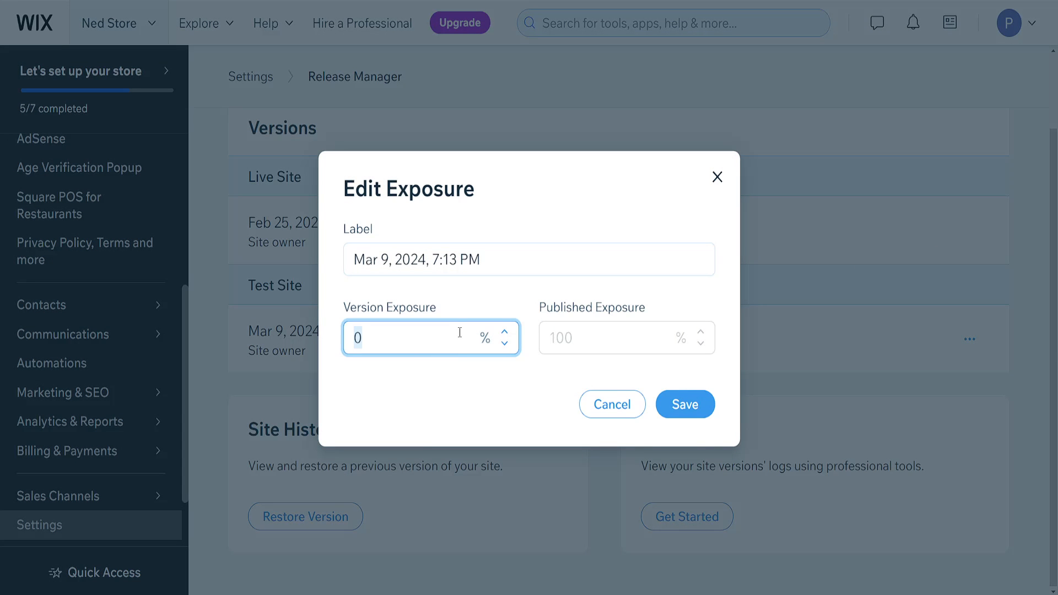
pyautogui.write('15')
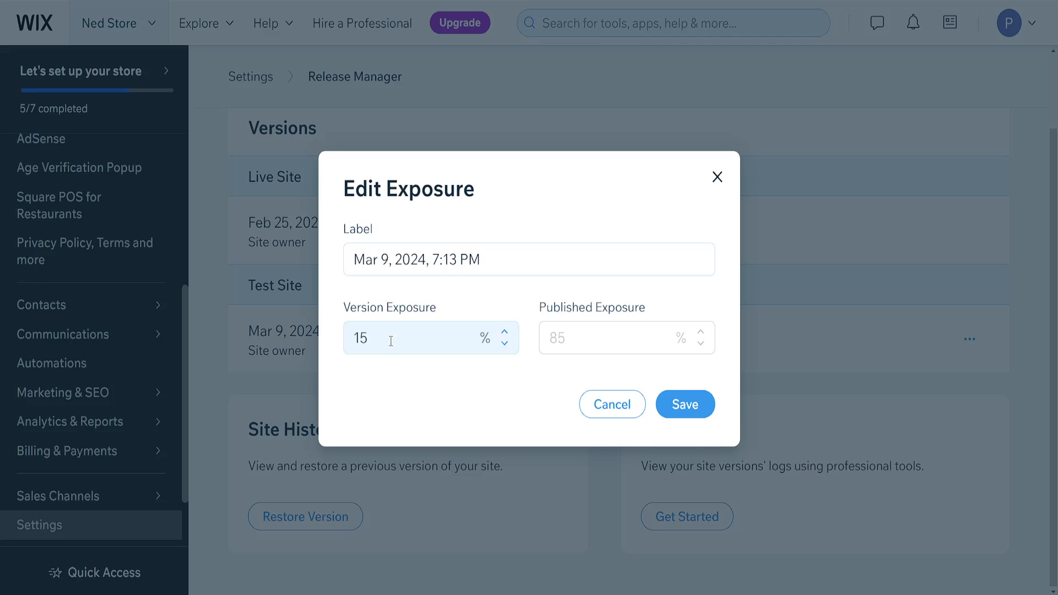
pyautogui.moveTo(385, 349)
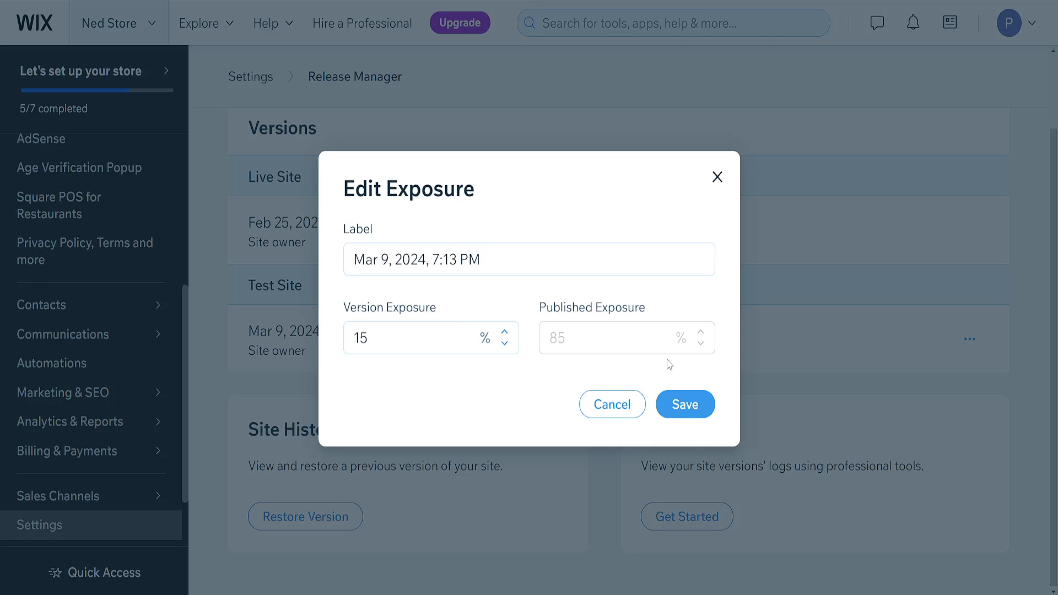
pyautogui.click(683, 403)
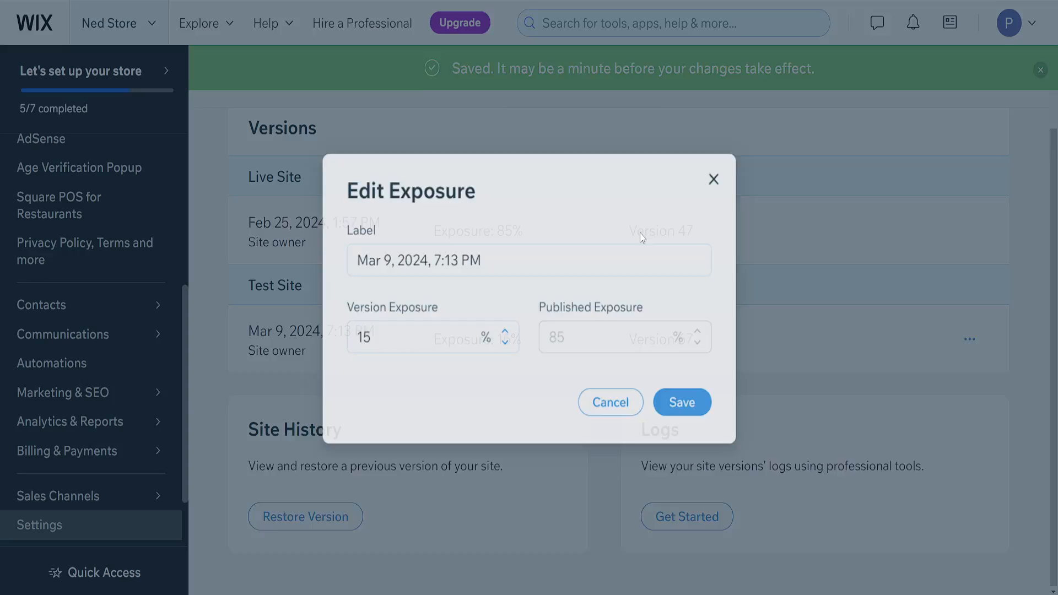
pyautogui.click(681, 402)
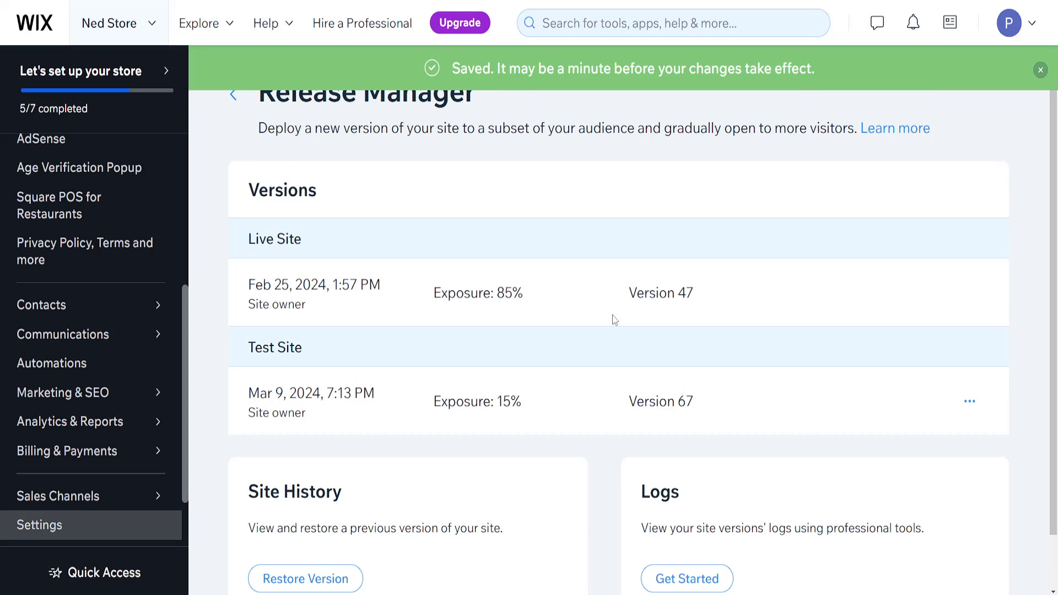
pyautogui.scroll(-3)
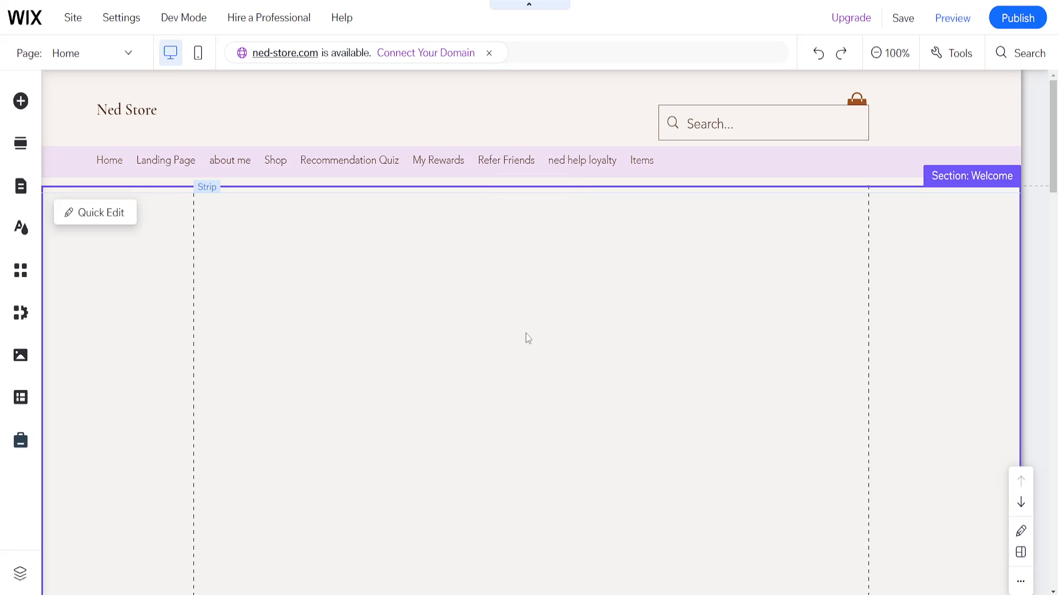
# - Reopen the Site menu listing save, publish, test site and release actions
pyautogui.click(594, 172)
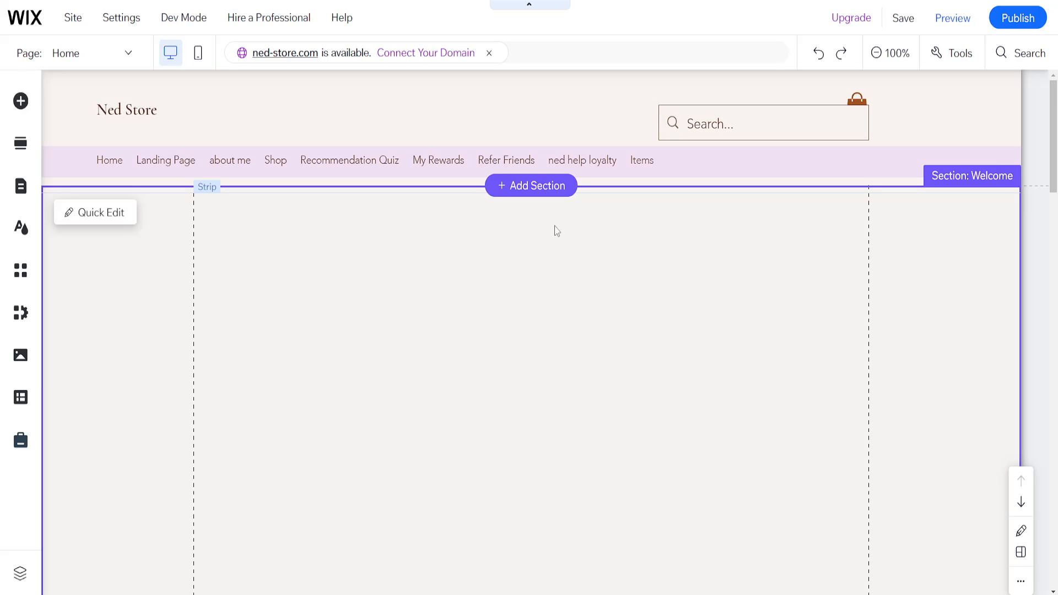
pyautogui.click(73, 18)
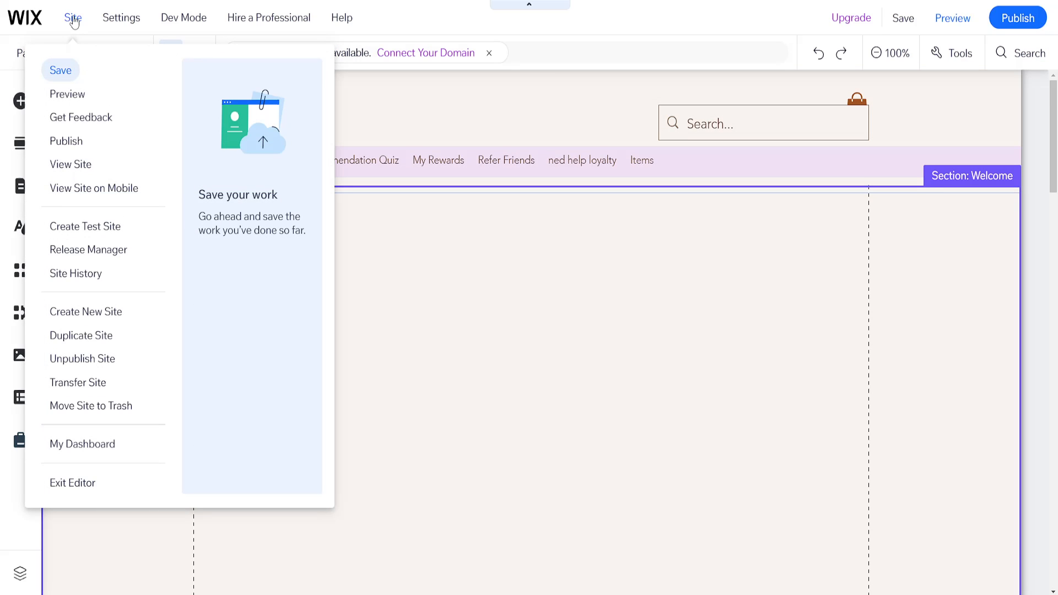
pyautogui.moveTo(85, 226)
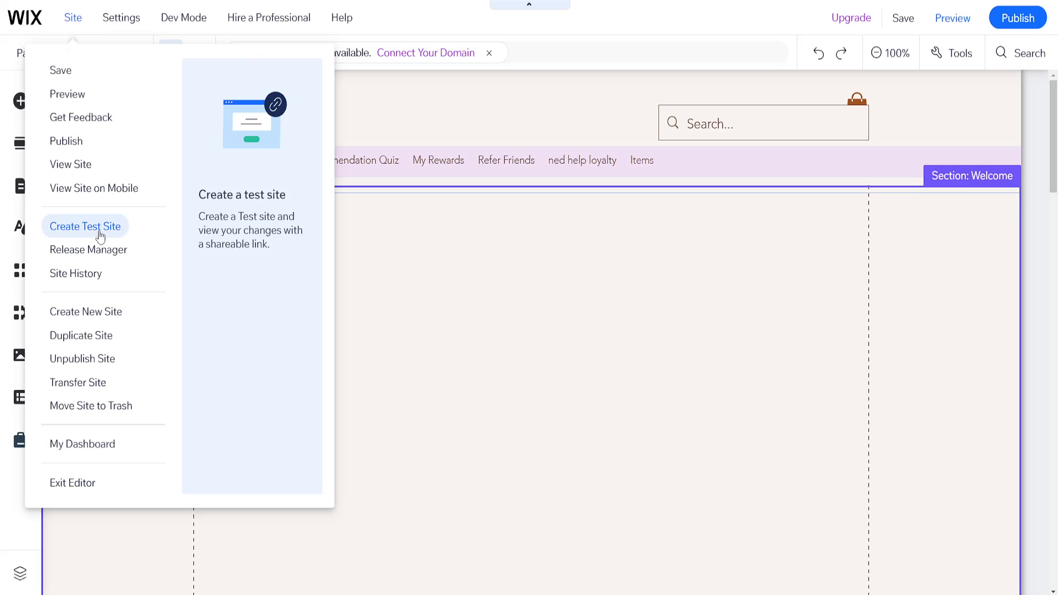